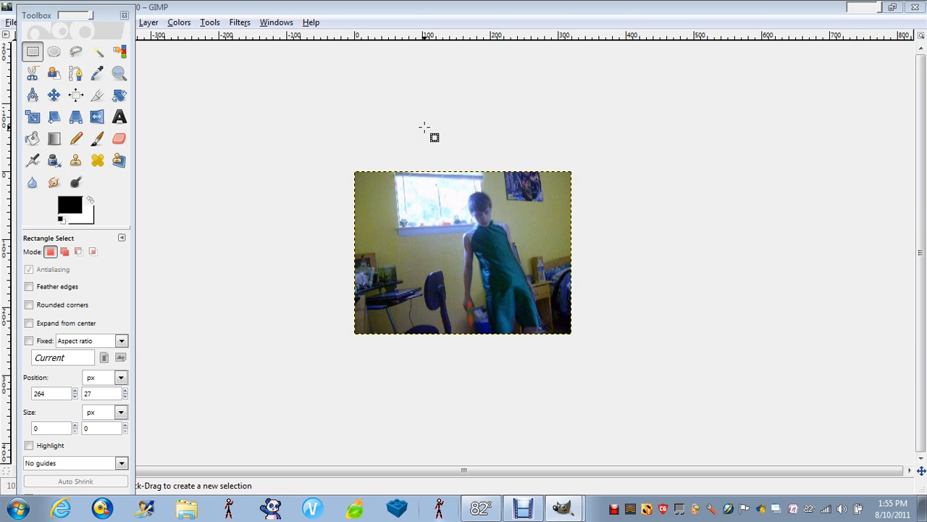
mouse_move(464, 177)
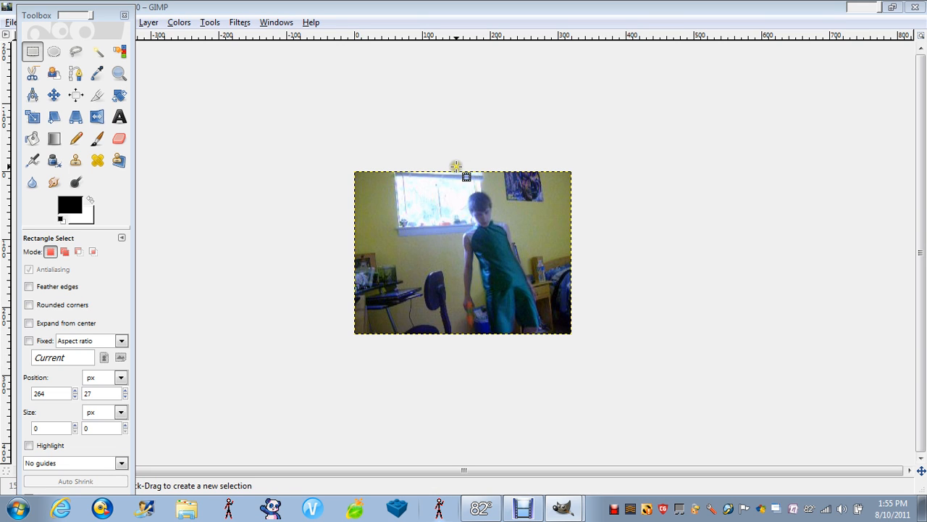
mouse_move(365, 45)
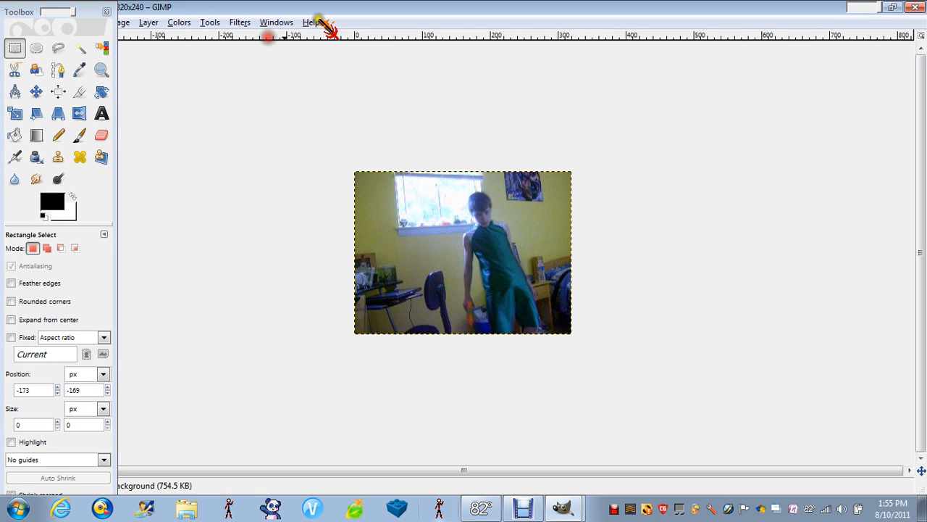
mouse_move(541, 449)
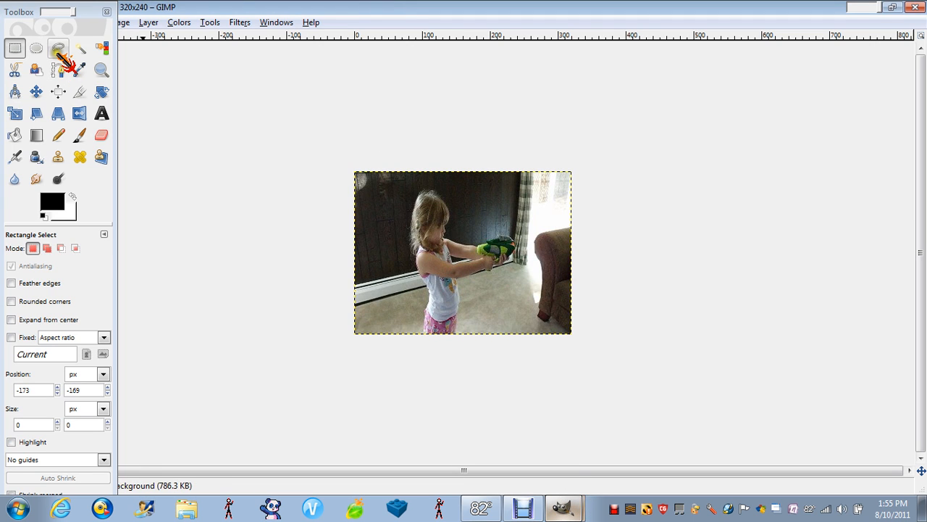
- Trace a freehand outline around the girl and her toy gun, closing it at the start
click(59, 51)
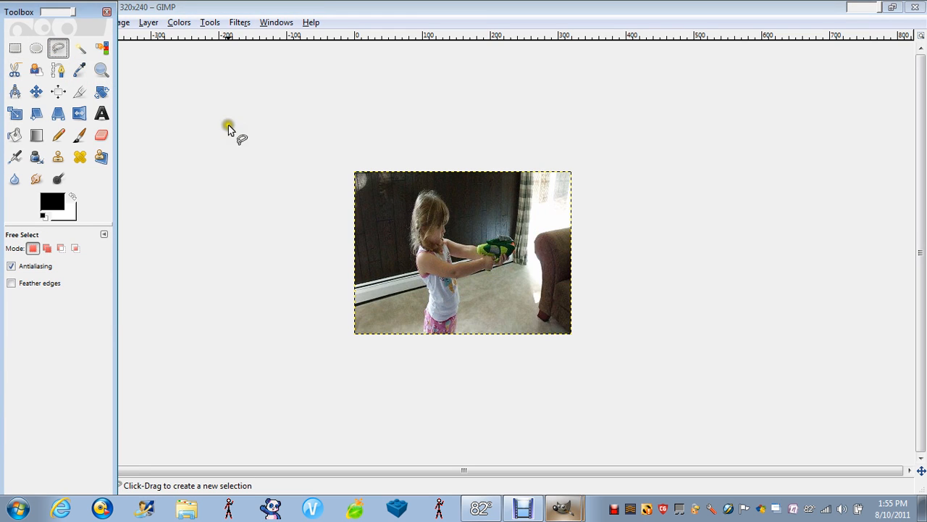
mouse_move(463, 284)
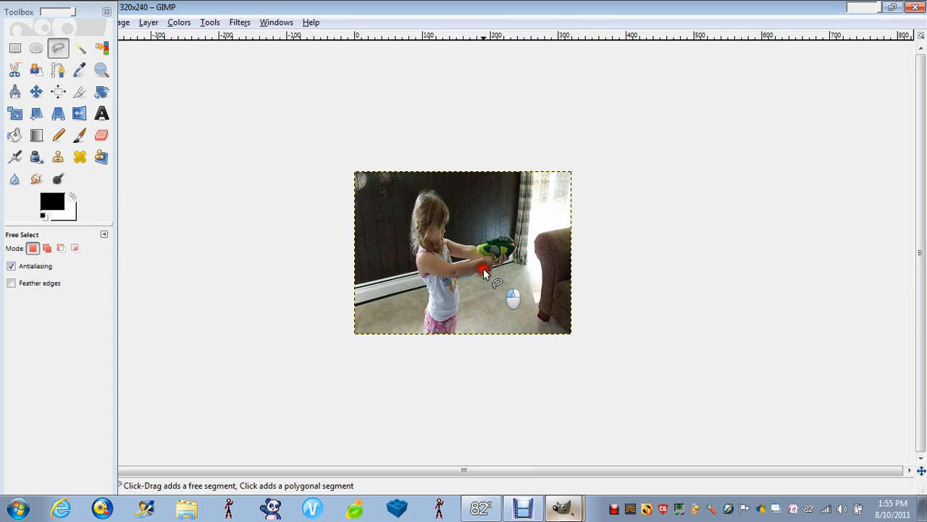
click(484, 268)
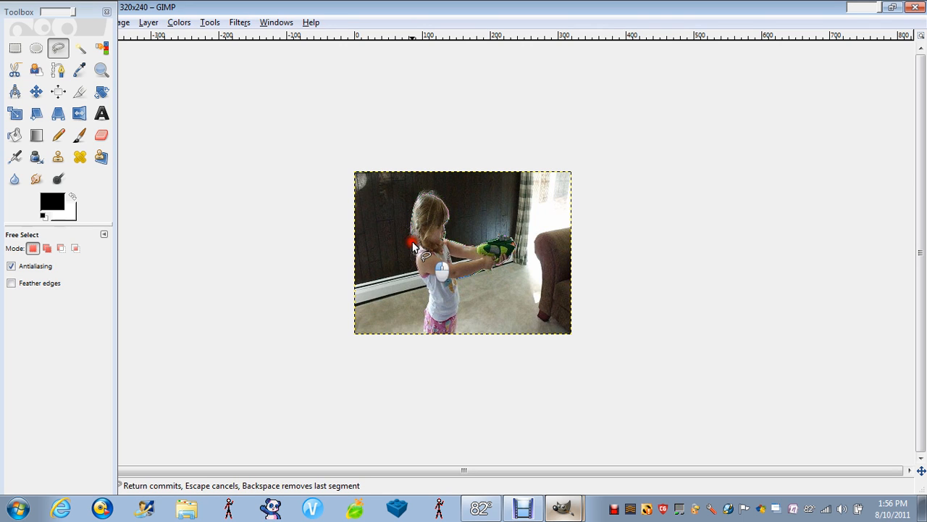
mouse_move(419, 270)
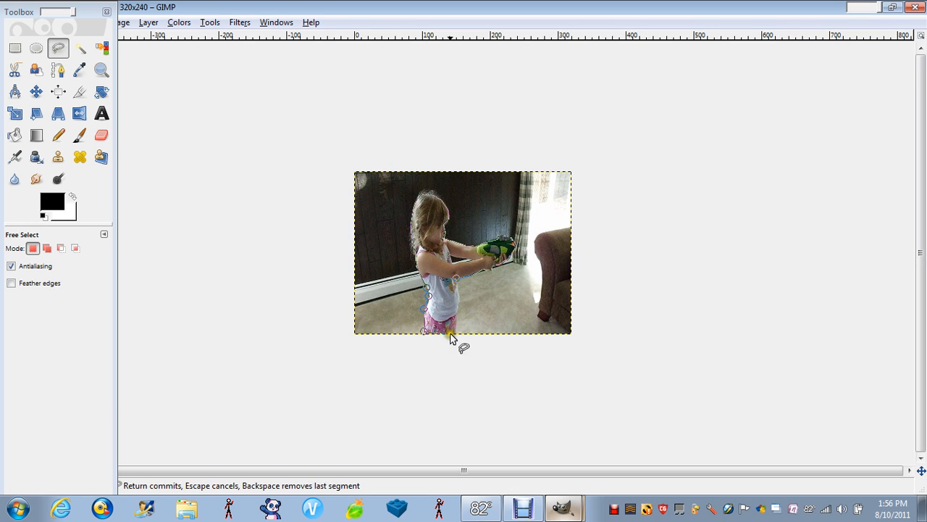
mouse_move(428, 344)
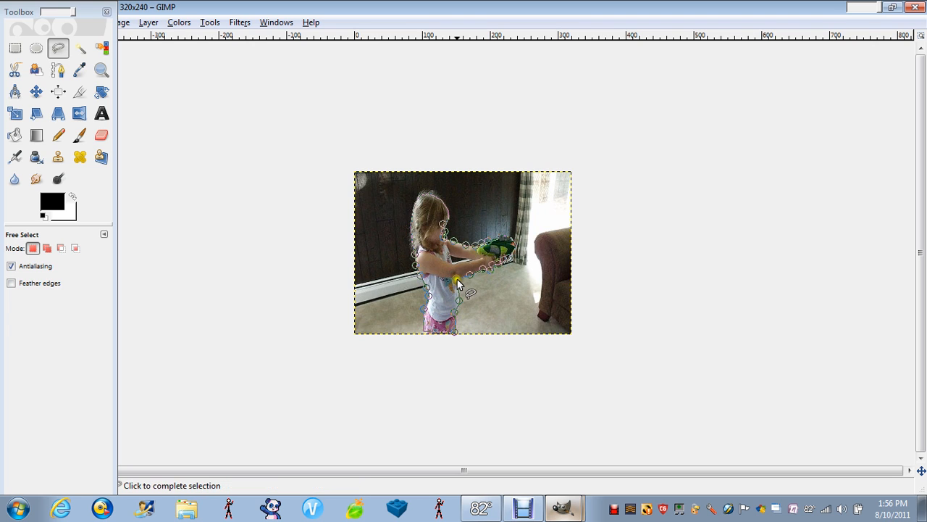
click(458, 282)
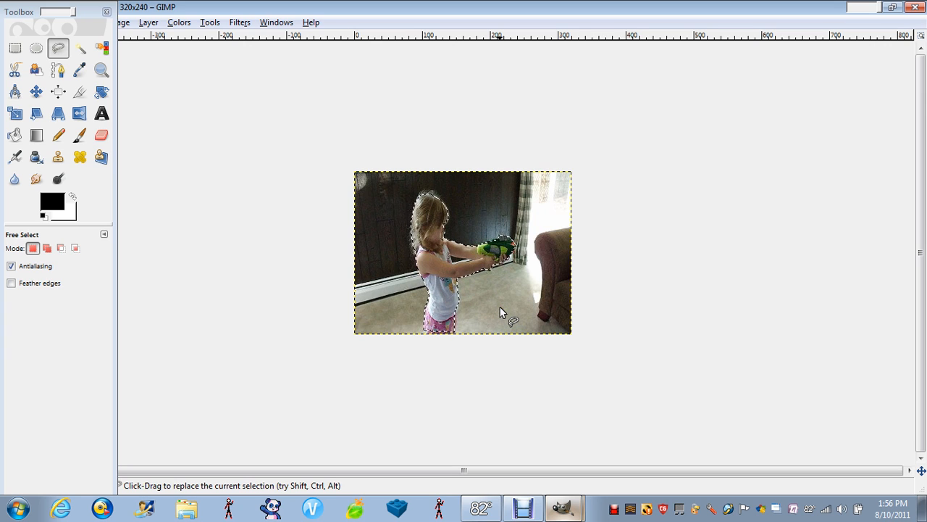
click(61, 248)
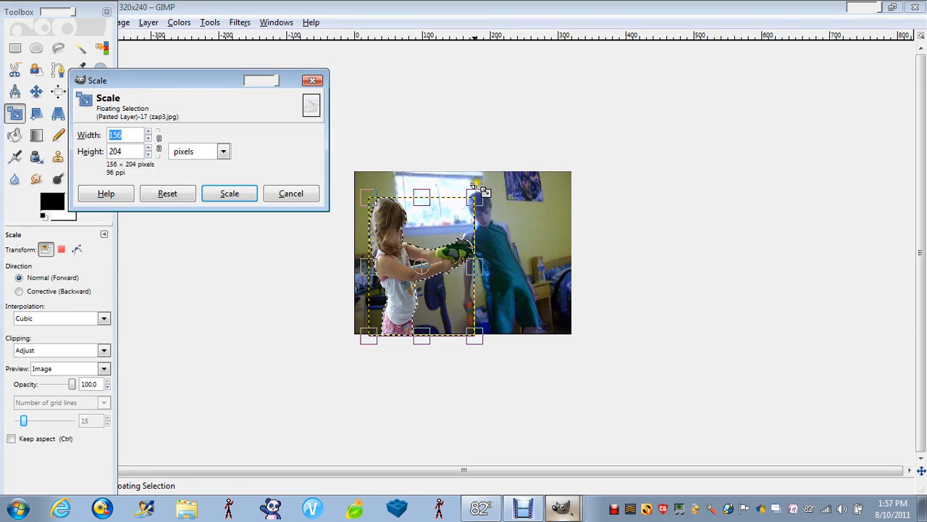
- Enlarge and widen the pasted girl, then rotate her about 22.8 degrees
drag(475, 189, 540, 159)
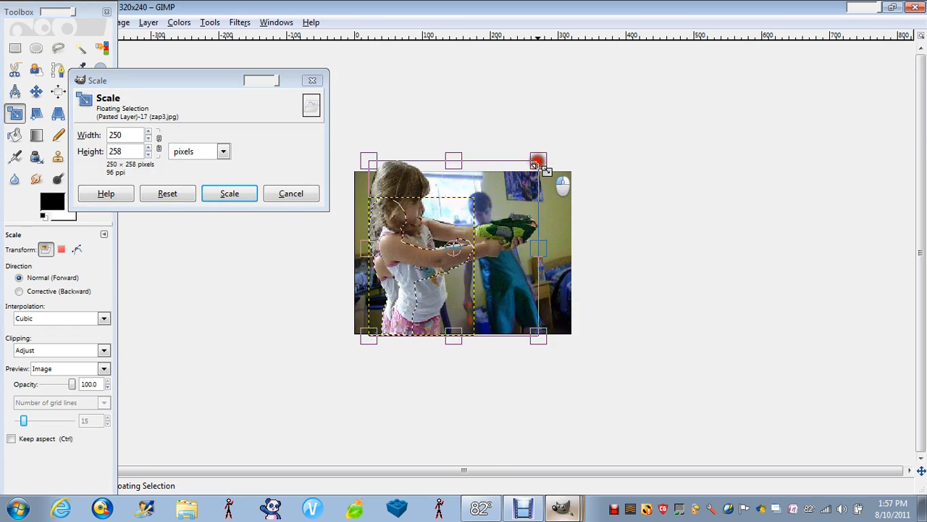
drag(539, 160, 569, 174)
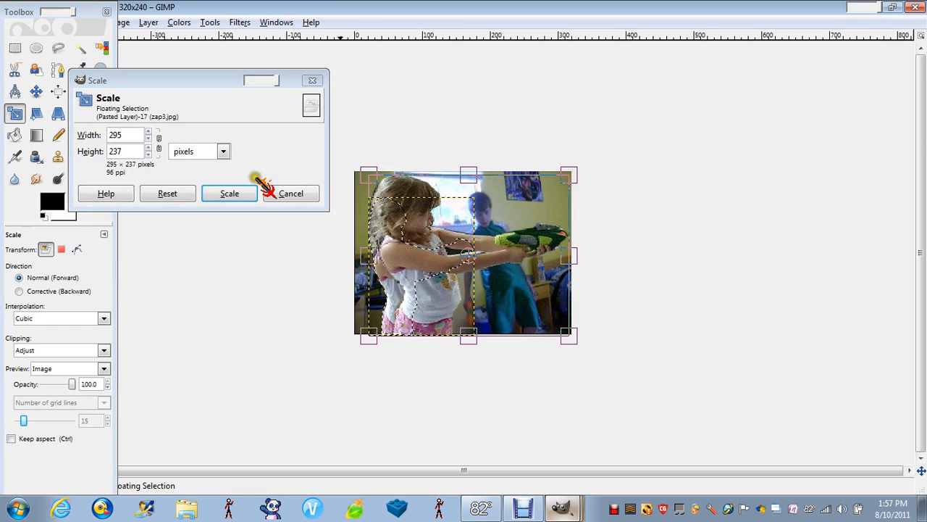
click(229, 192)
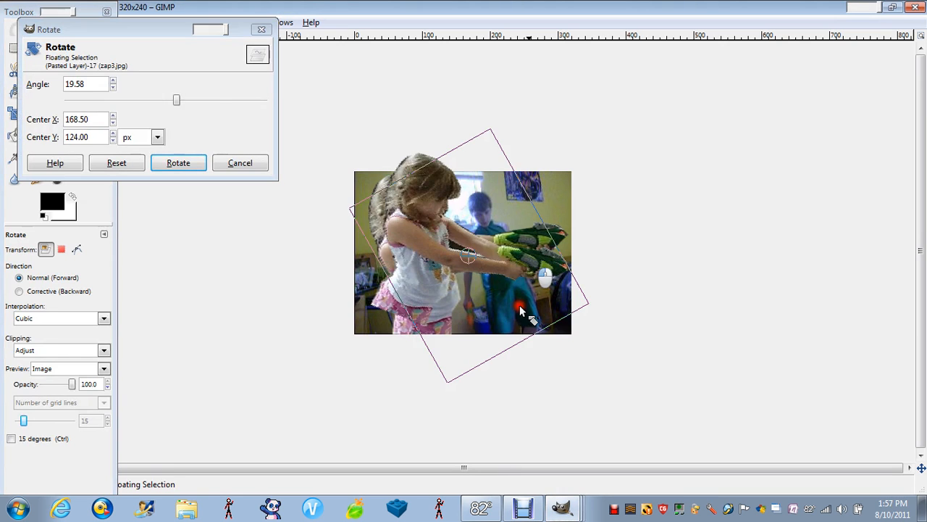
click(178, 162)
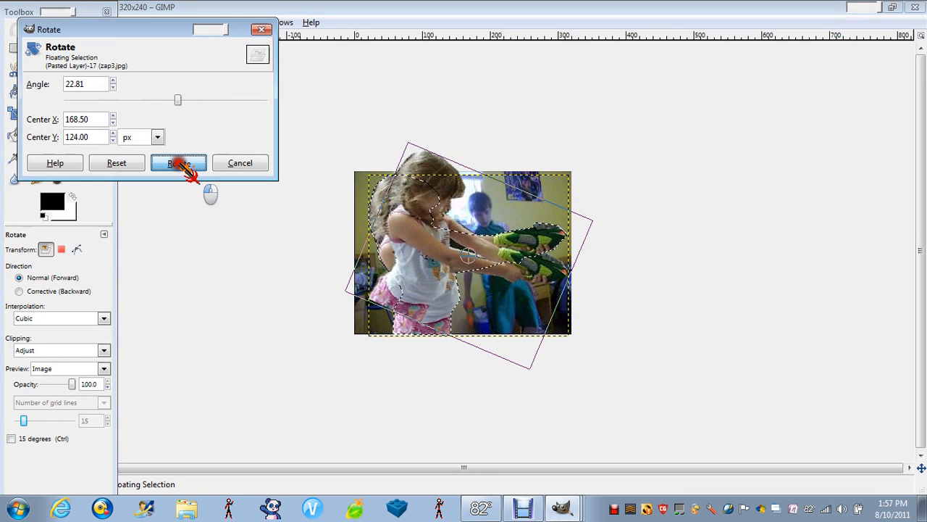
click(178, 163)
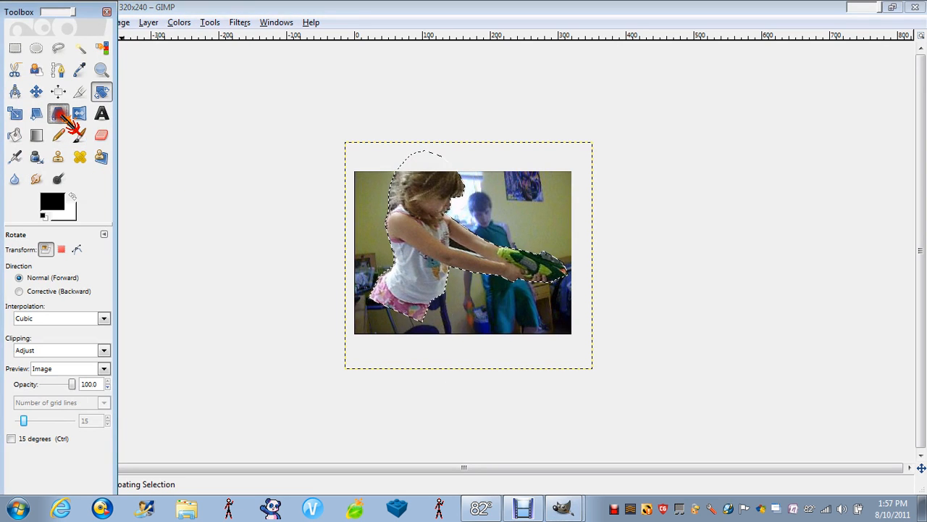
- Apply a perspective distortion to the pasted girl by pulling one corner
click(55, 113)
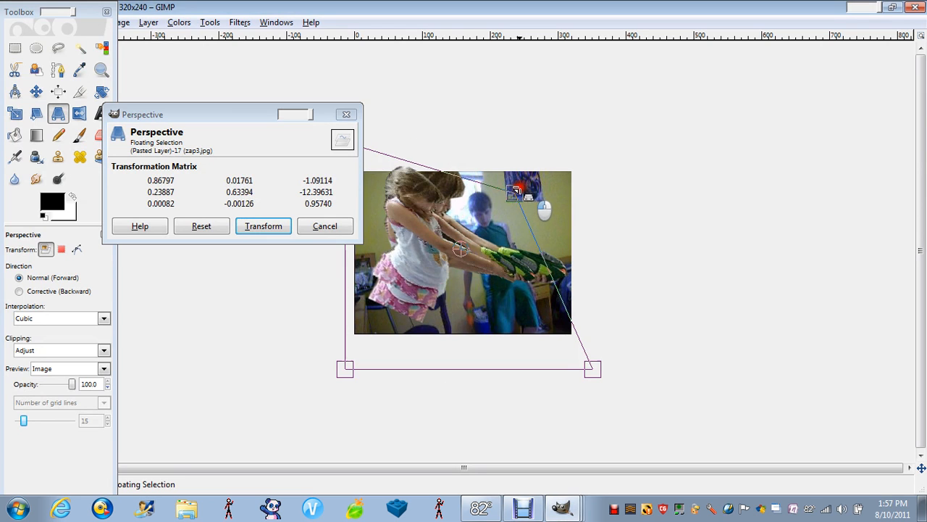
click(263, 225)
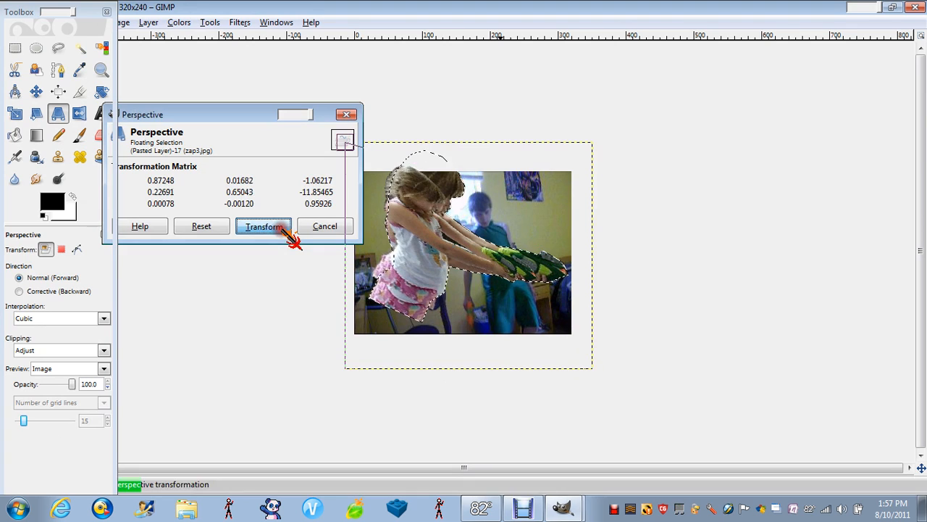
click(264, 226)
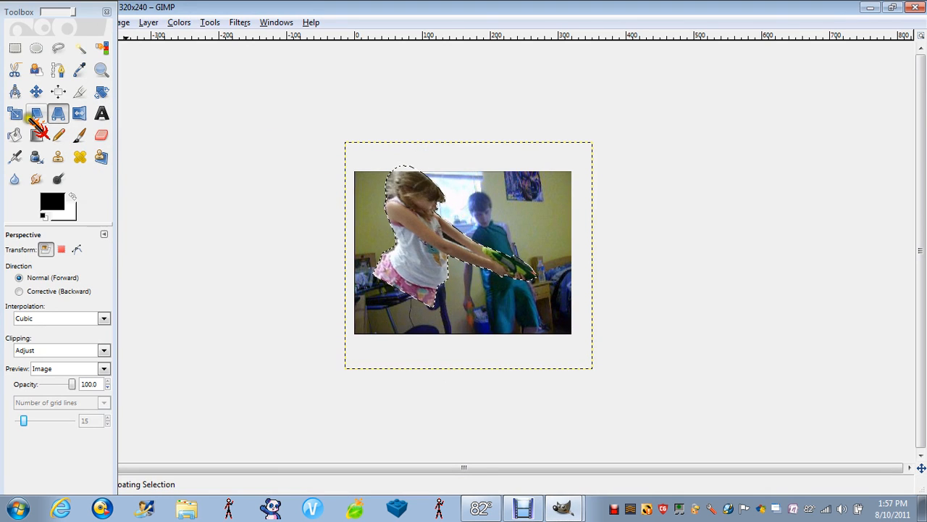
mouse_move(39, 114)
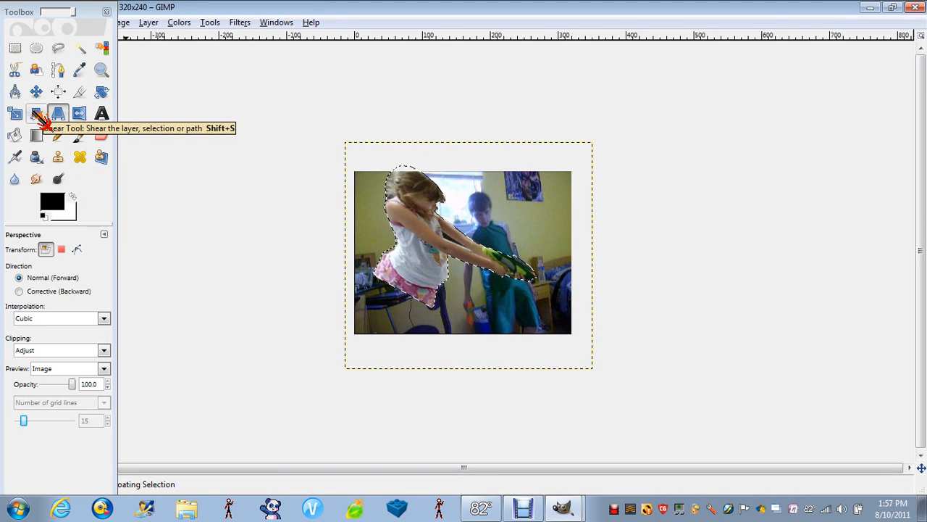
- Shear the pasted girl vertically to a magnitude of about -186
click(52, 113)
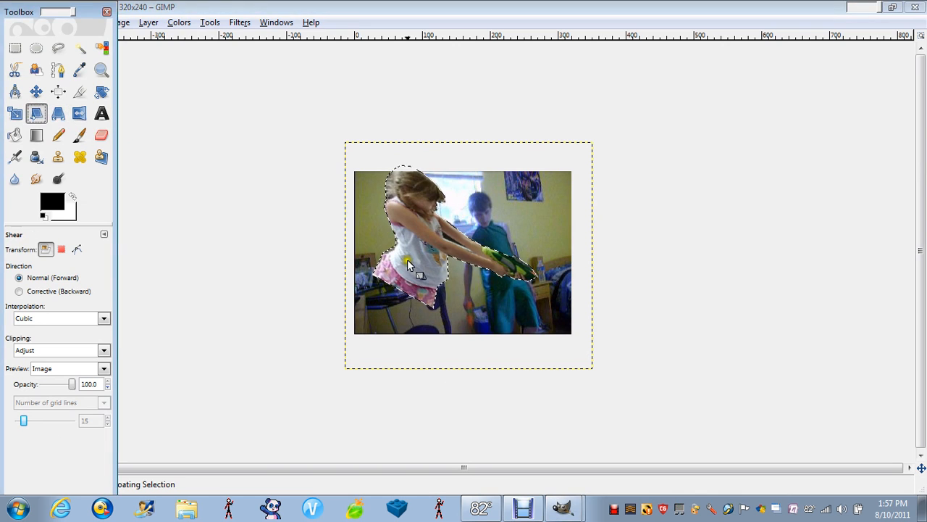
drag(409, 265, 478, 324)
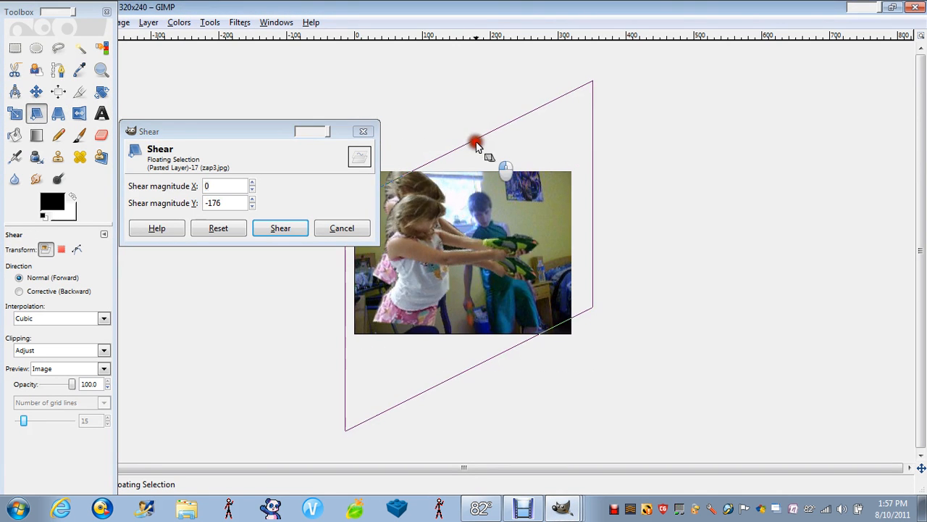
click(280, 228)
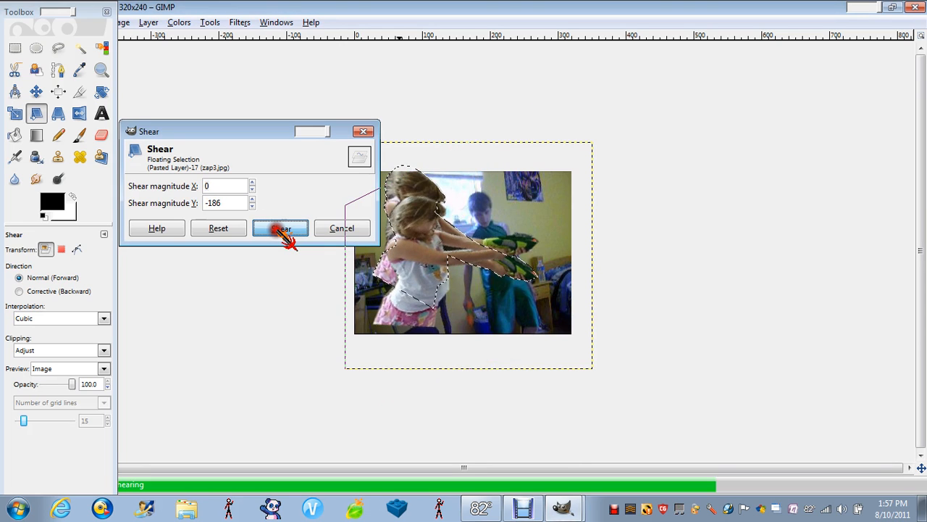
click(280, 228)
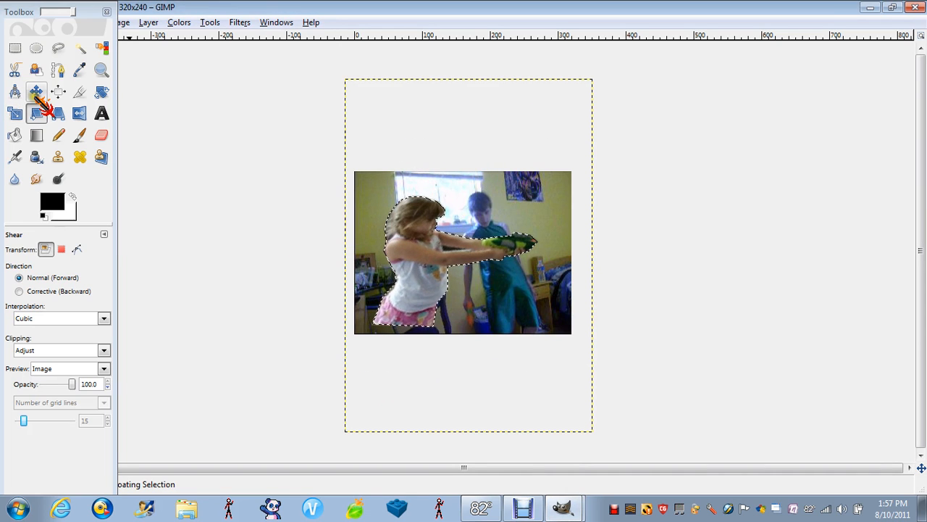
- Nudge the floating girl into place with the Move tool, then pick Dodge/Burn
click(35, 90)
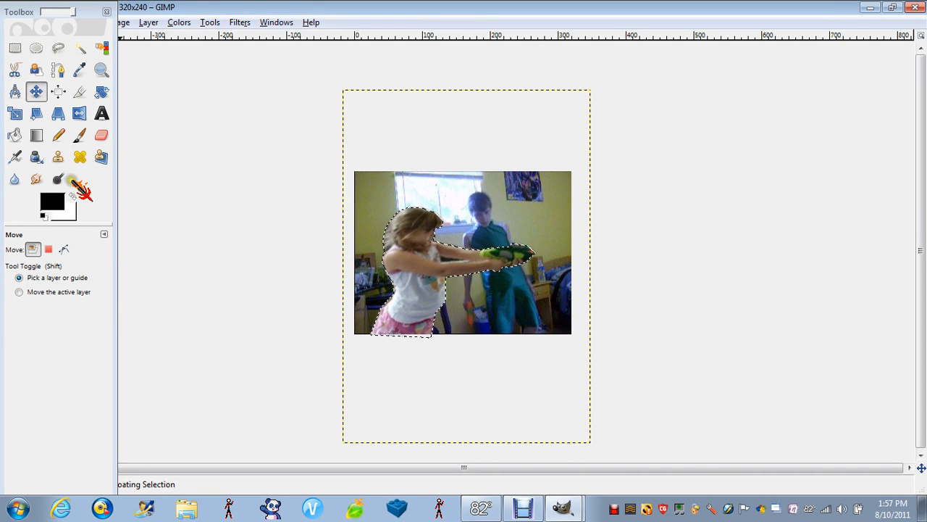
click(55, 179)
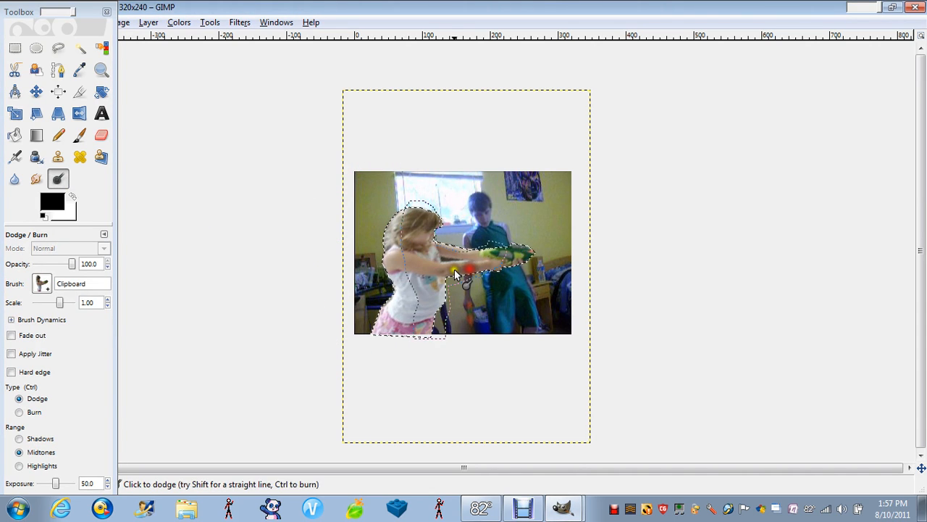
- Anchor the floating girl into the room photo and clear the selection
click(13, 46)
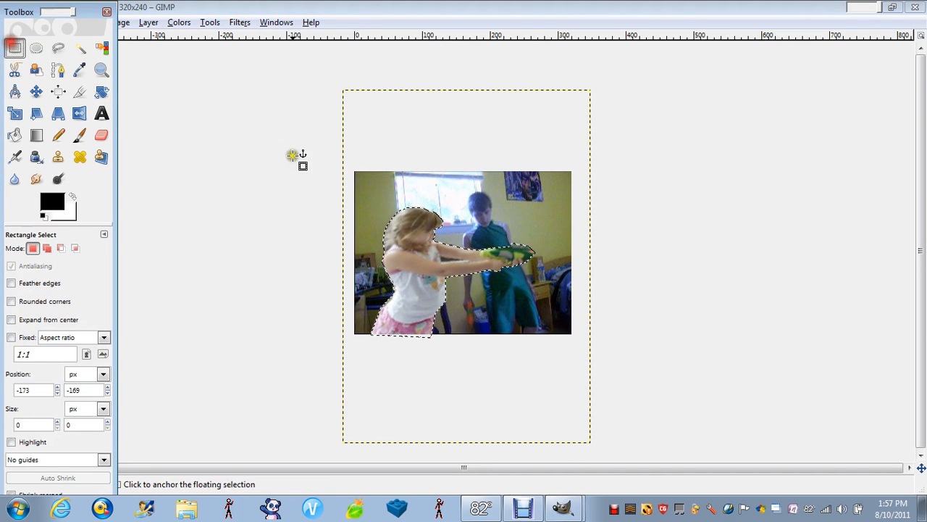
click(563, 235)
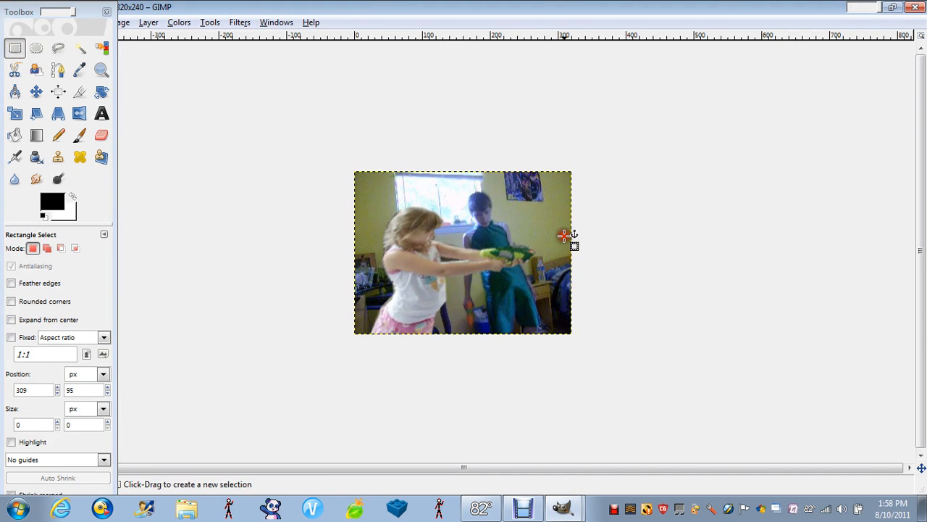
mouse_move(457, 228)
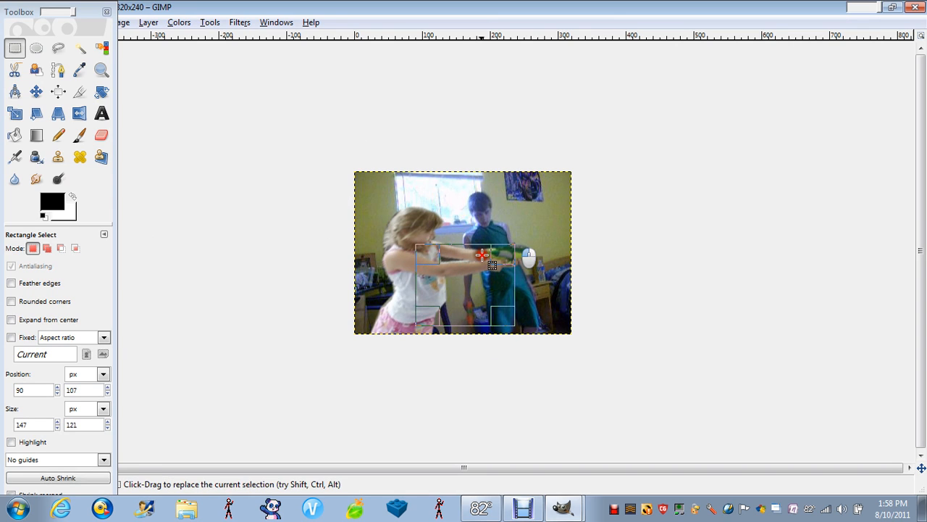
click(416, 316)
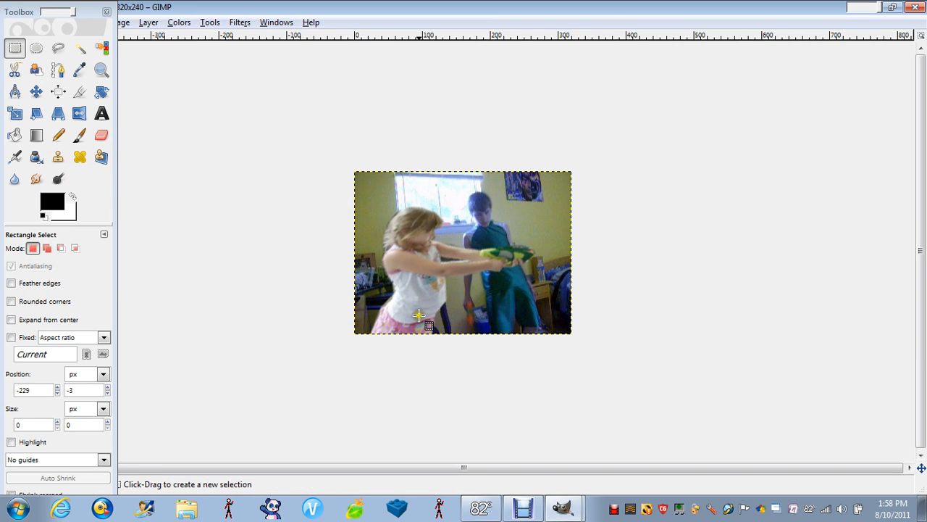
mouse_move(583, 437)
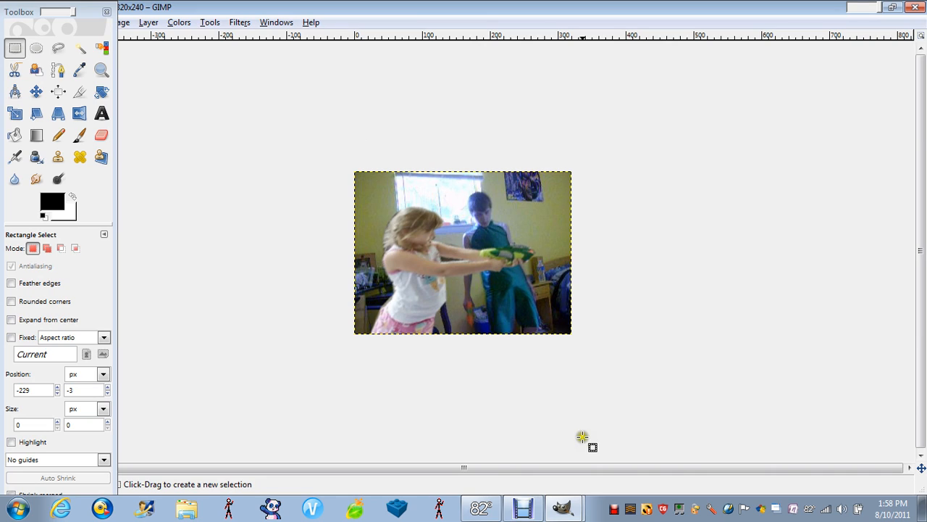